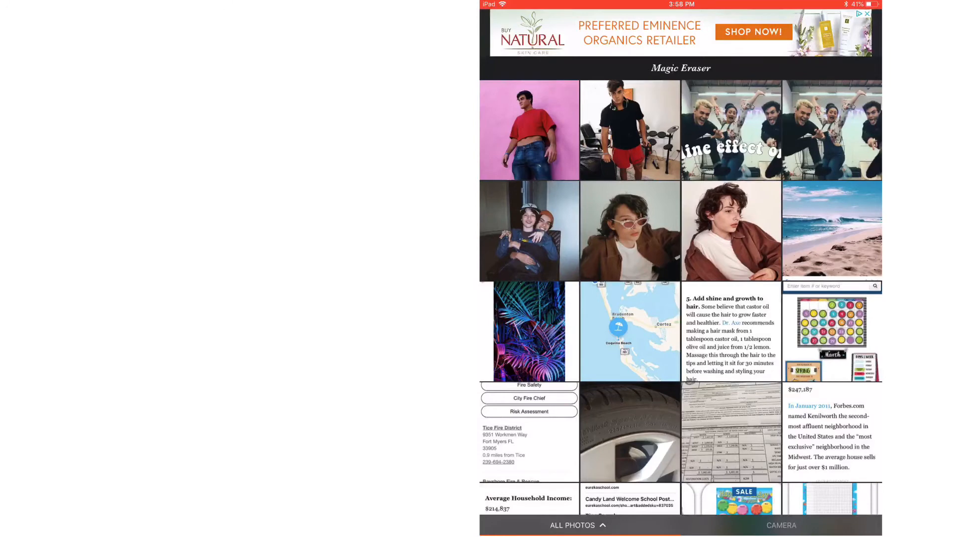
- Open the photo of the man in the black shirt and red shorts
left_click(630, 131)
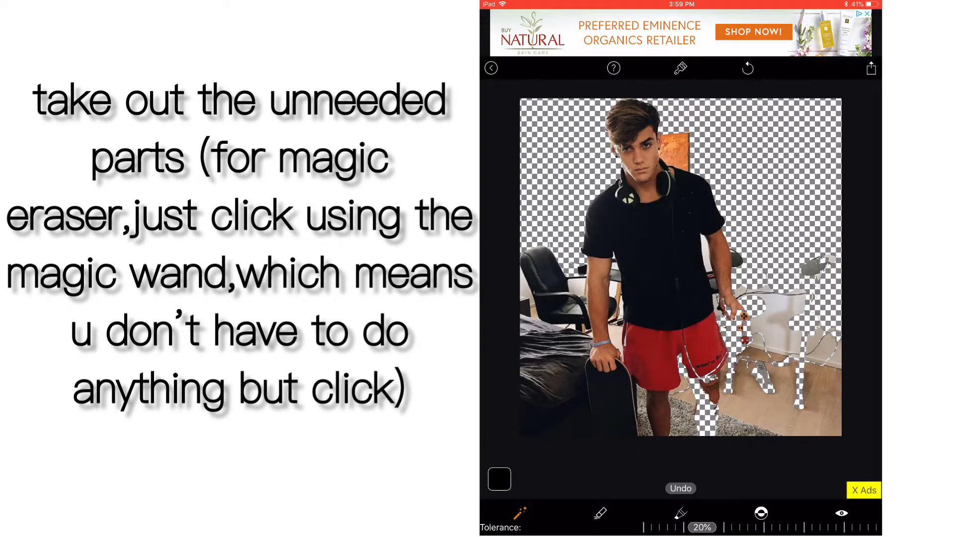
- Erase the leftover background areas around the man with the Magic Wand
left_click(736, 266)
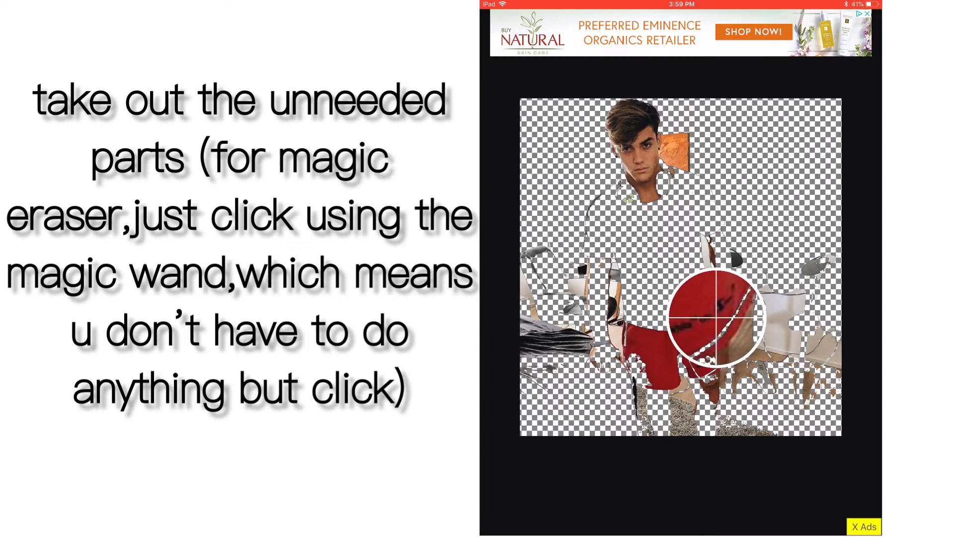
left_click(717, 316)
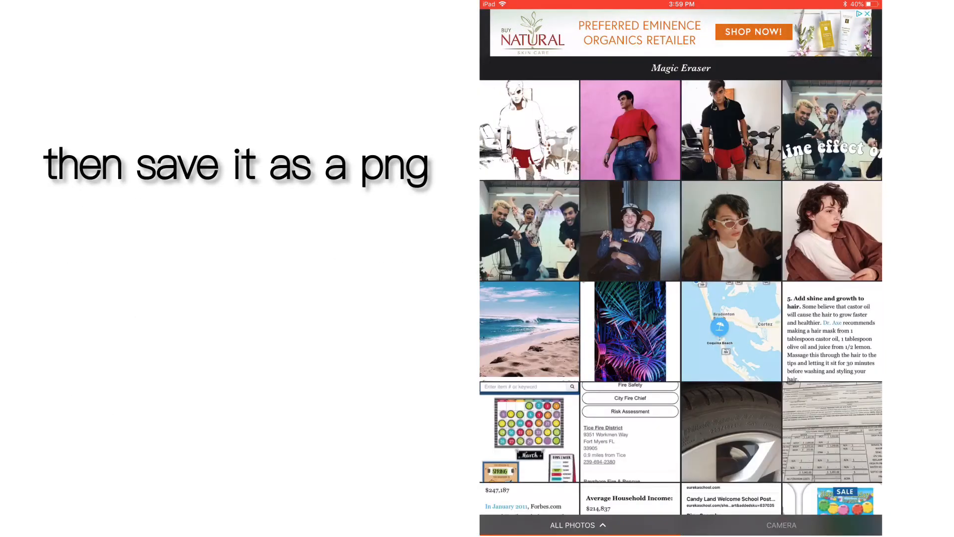
- Open the pink-background photo and save its cutout as PNG with transparent background
left_click(630, 132)
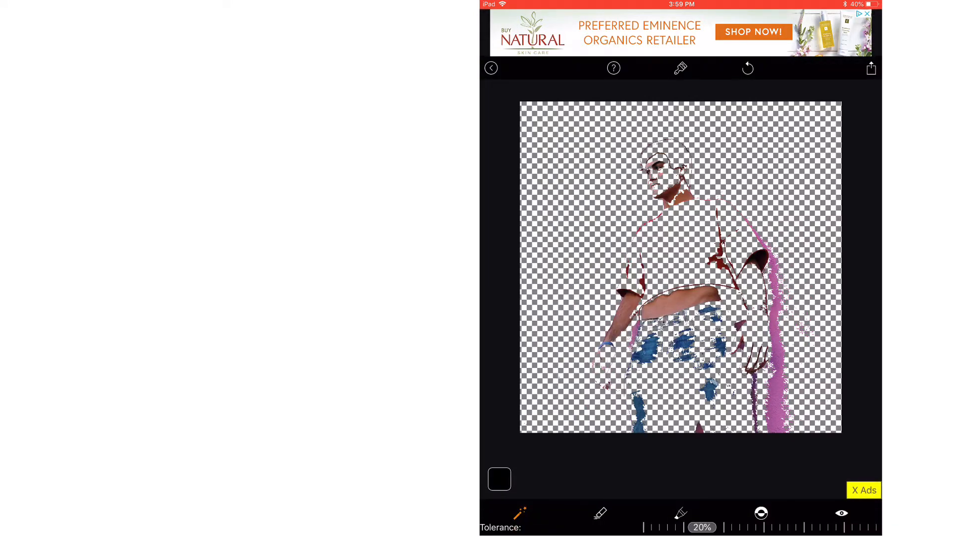
left_click(871, 68)
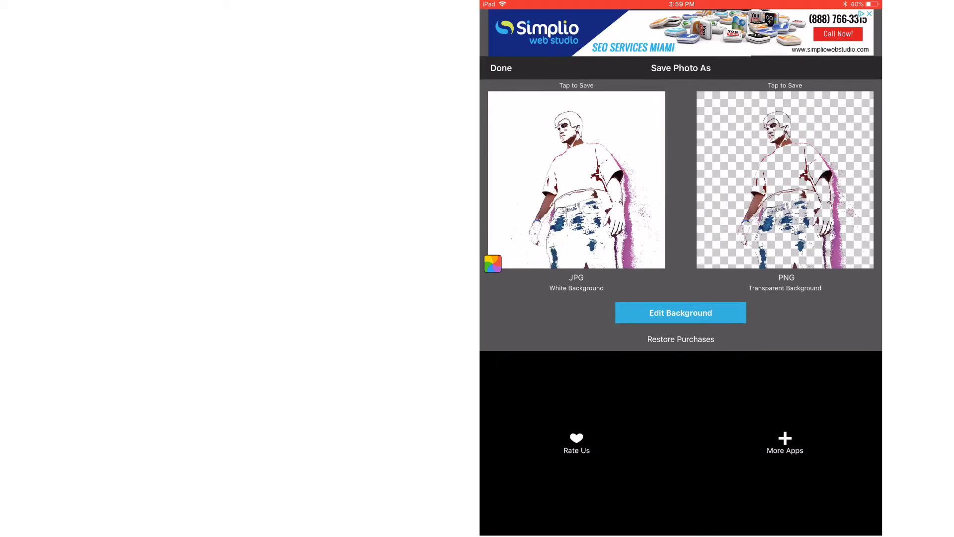
left_click(577, 180)
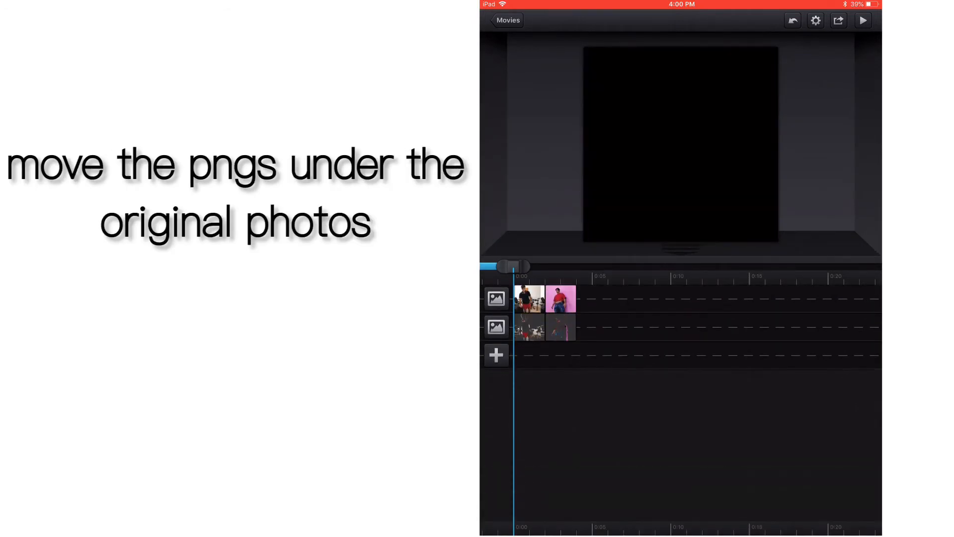
- Give the PNG cutout clip on track two Circular In and Circular Out transitions
left_click(529, 297)
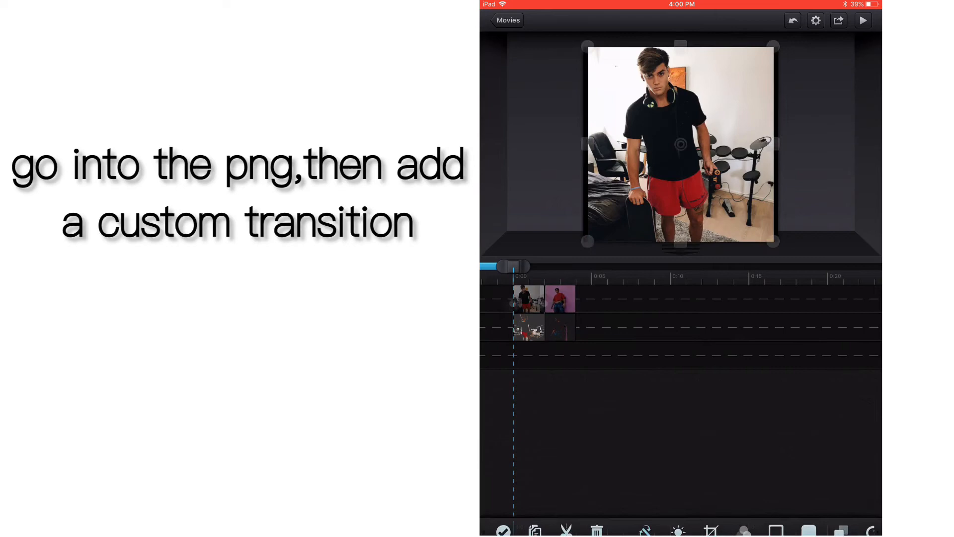
left_click(525, 299)
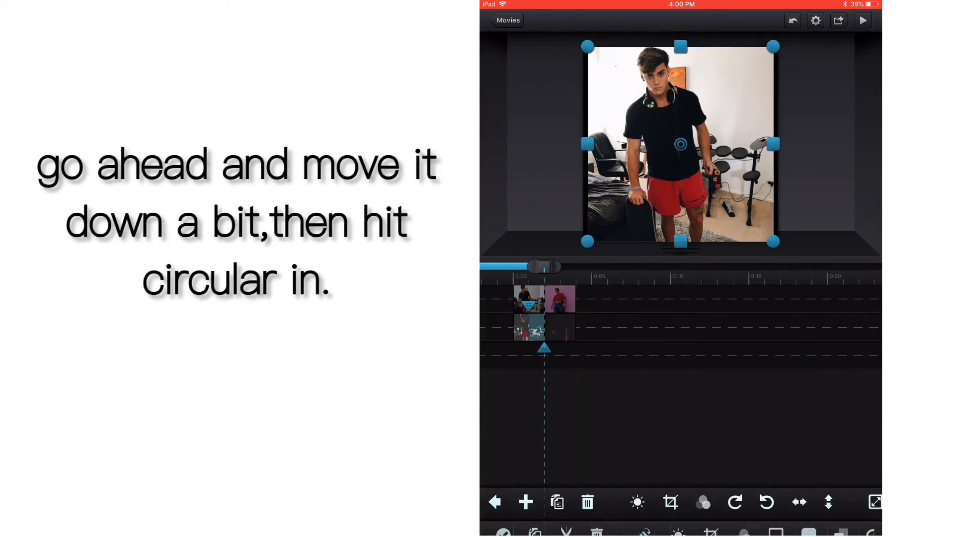
left_click_drag(681, 144, 681, 160)
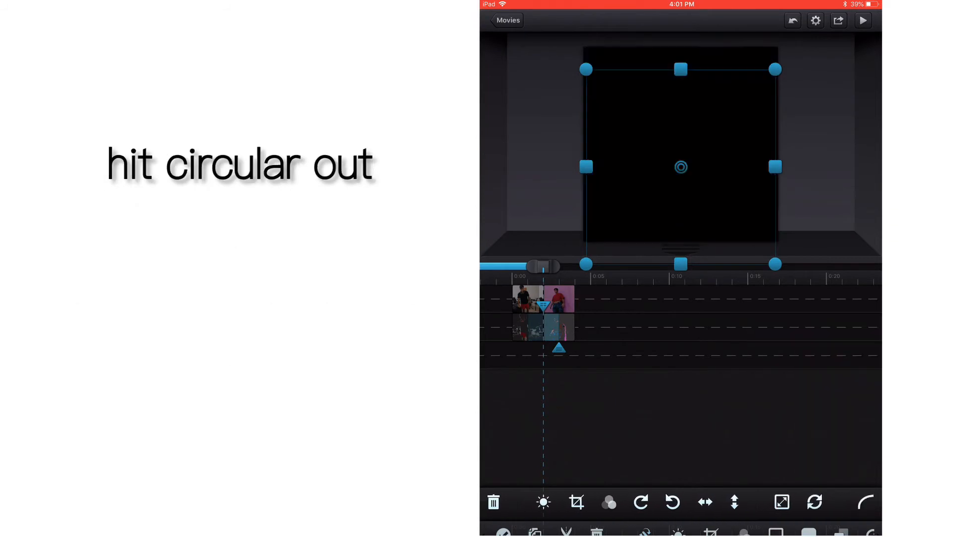
left_click(863, 21)
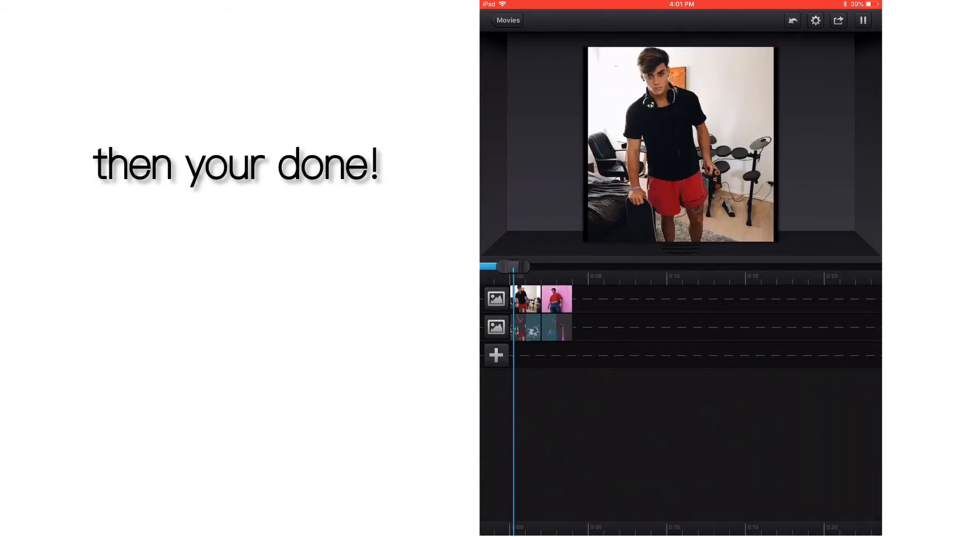